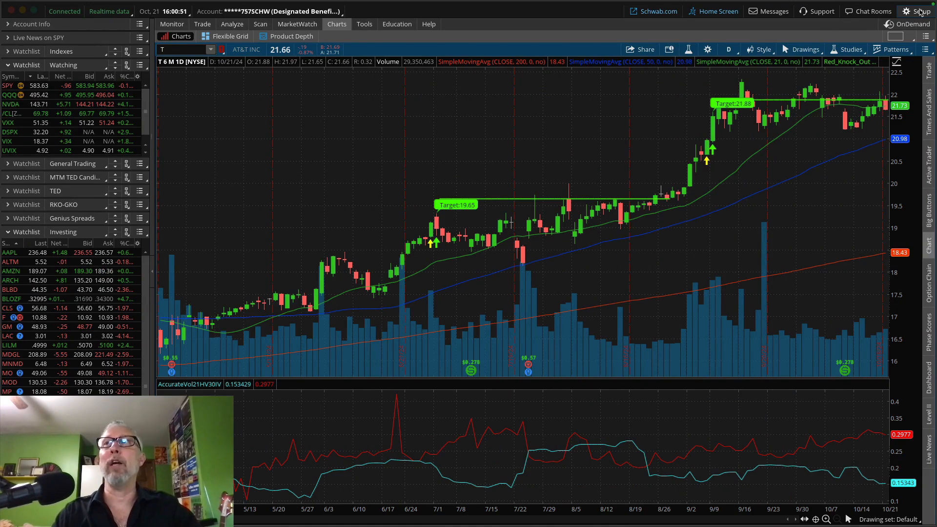
{"action": "left_click", "coordinate": [919, 11]}
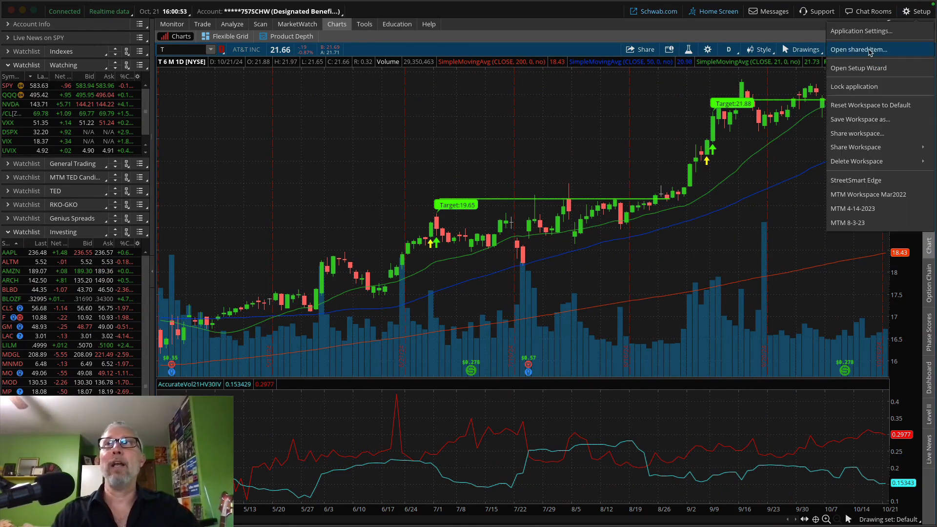
{"action": "left_click", "coordinate": [859, 49]}
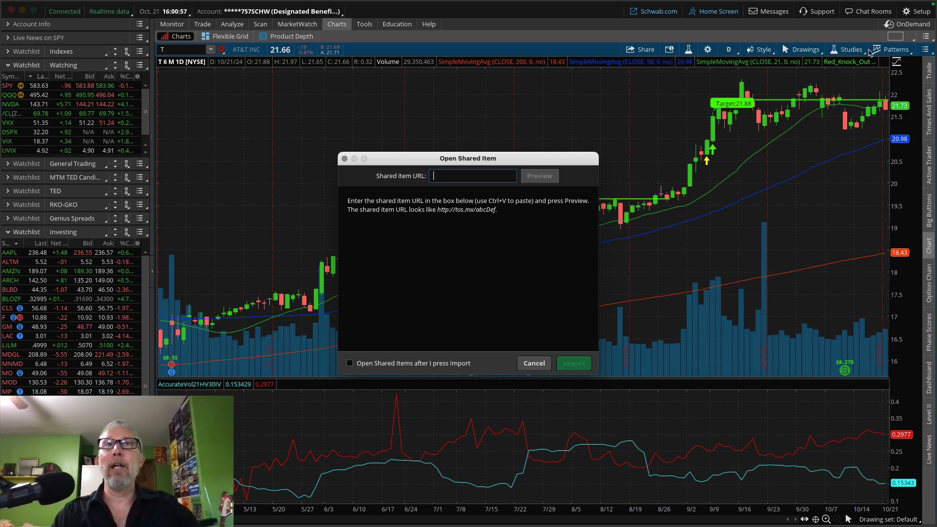
{"action": "mouse_move", "coordinate": [526, 300]}
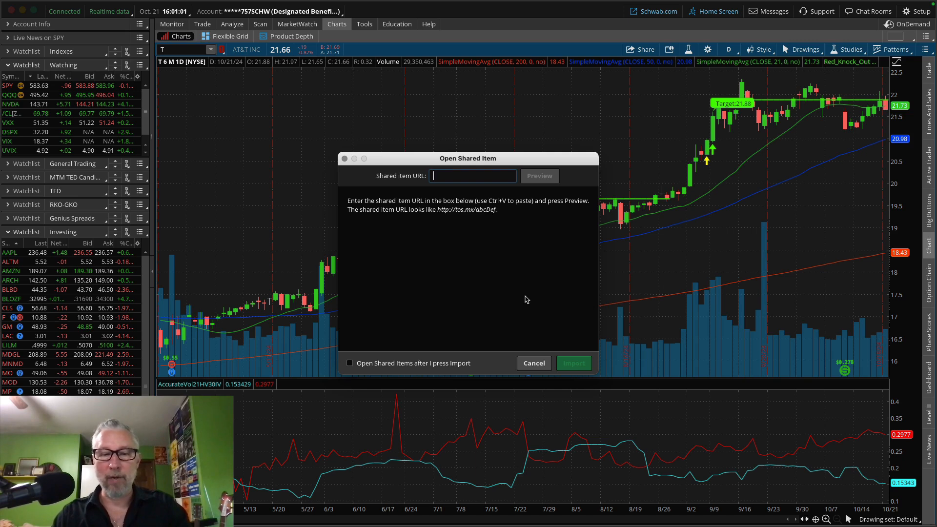
{"action": "type", "text": "http://tos.mx/pDKs8Ec"}
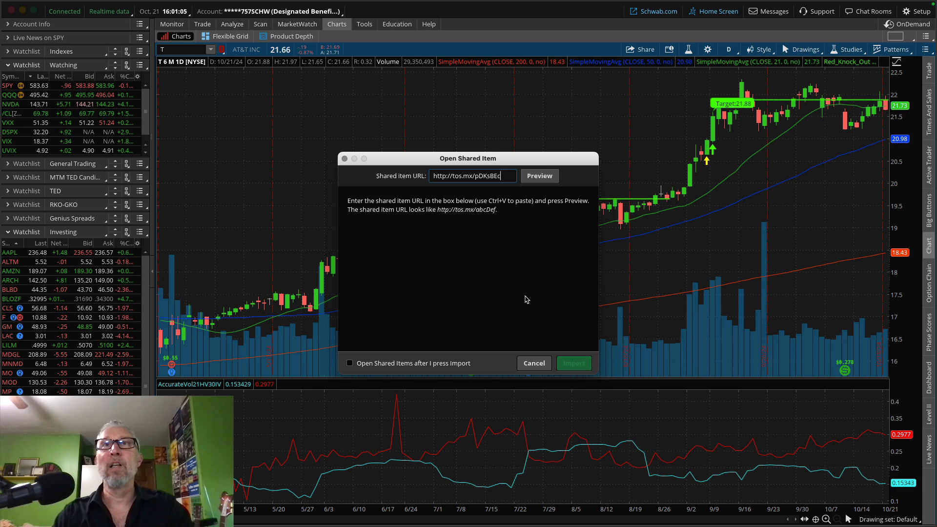
{"action": "left_click", "coordinate": [539, 174]}
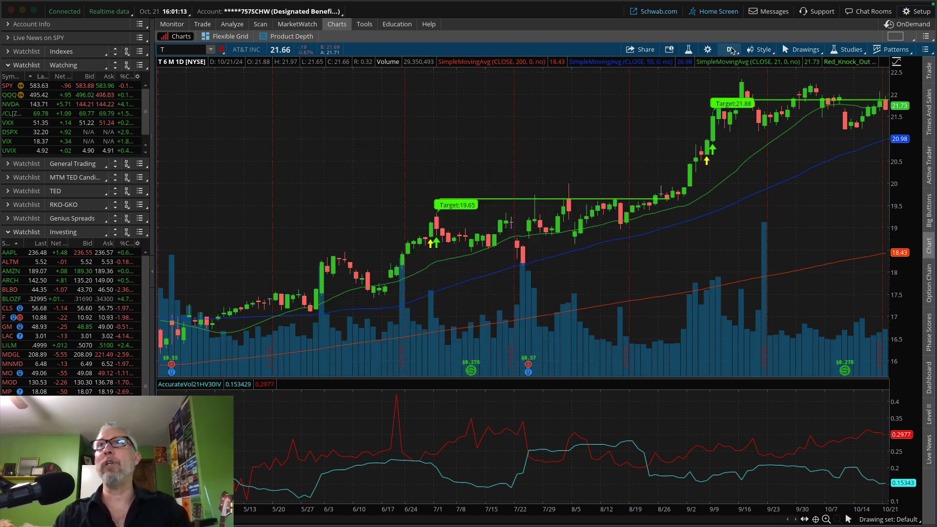
- Browse the personal scan queries on the Scan page for the imported tos.mx entry, then dismiss the list
{"action": "left_click", "coordinate": [260, 23]}
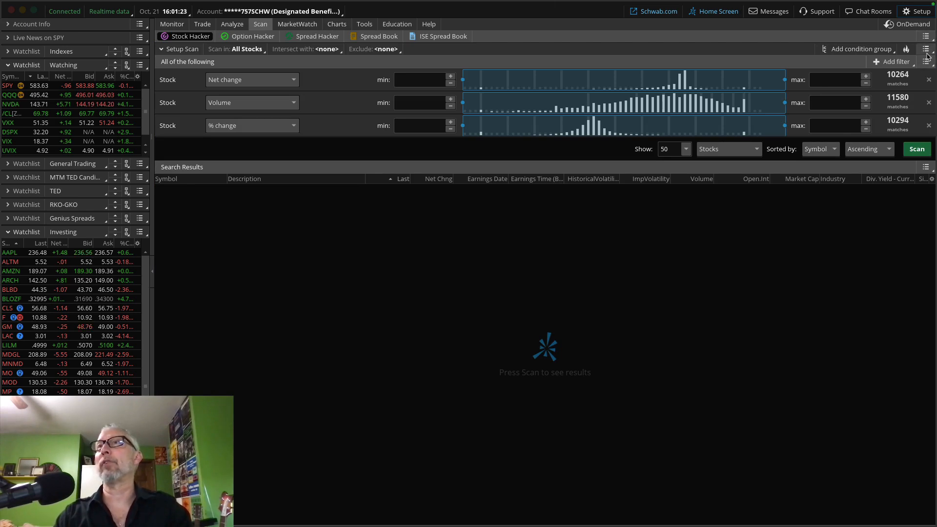
{"action": "left_click", "coordinate": [927, 50]}
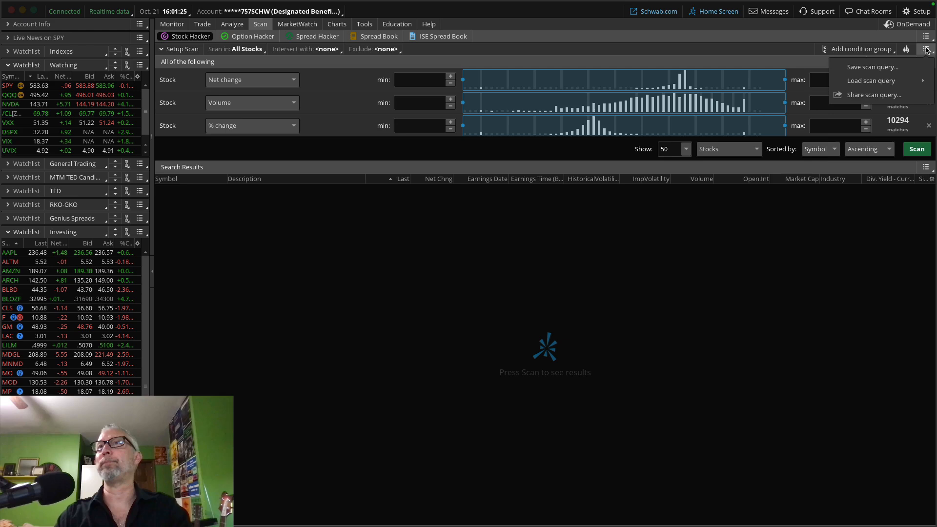
{"action": "left_click", "coordinate": [870, 80]}
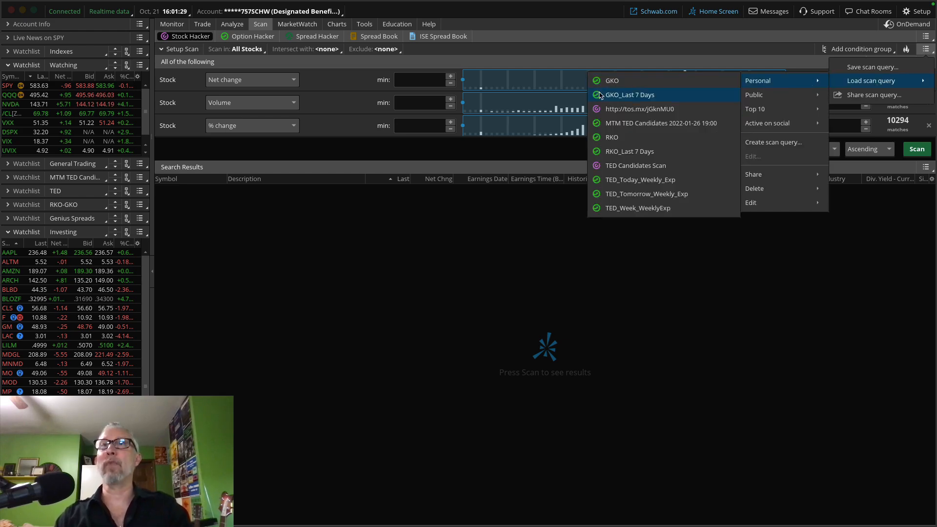
{"action": "mouse_move", "coordinate": [638, 108]}
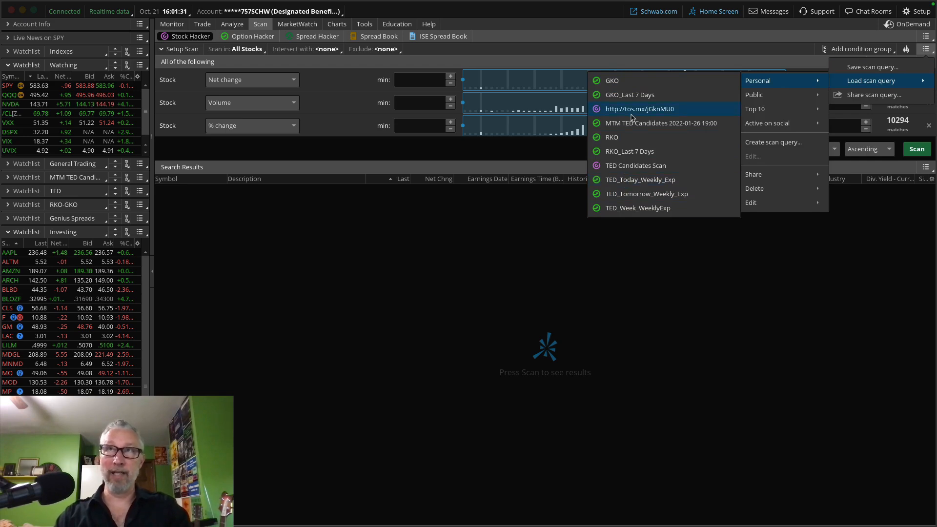
{"action": "left_click", "coordinate": [640, 108]}
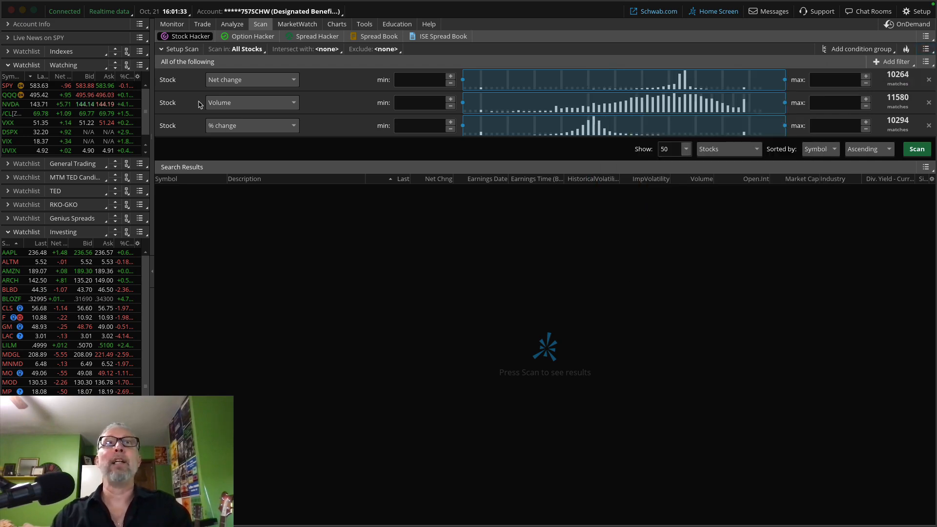
- Review the Studies list in Edit Studies and Strategies on the AT&T chart for the imported script
{"action": "left_click", "coordinate": [337, 23]}
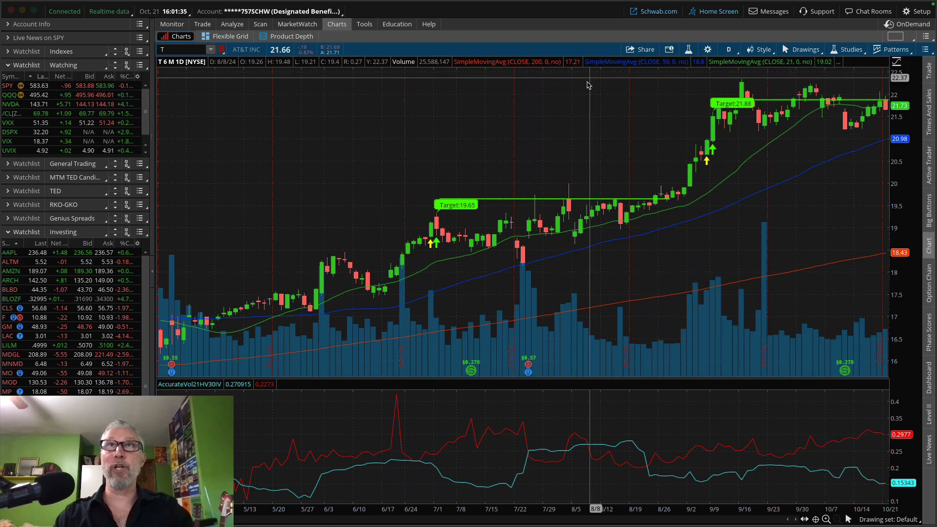
{"action": "left_click", "coordinate": [688, 49]}
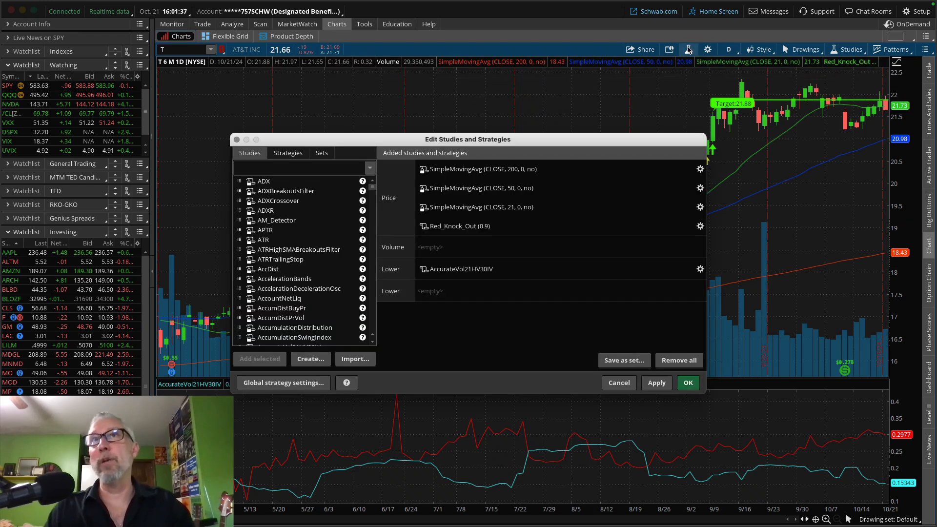
{"action": "left_click", "coordinate": [457, 270]}
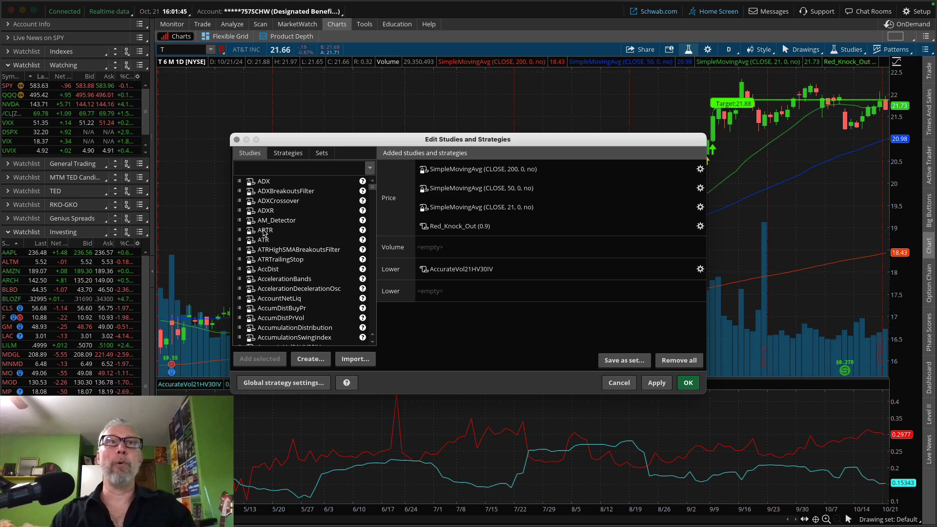
{"action": "left_click", "coordinate": [687, 383]}
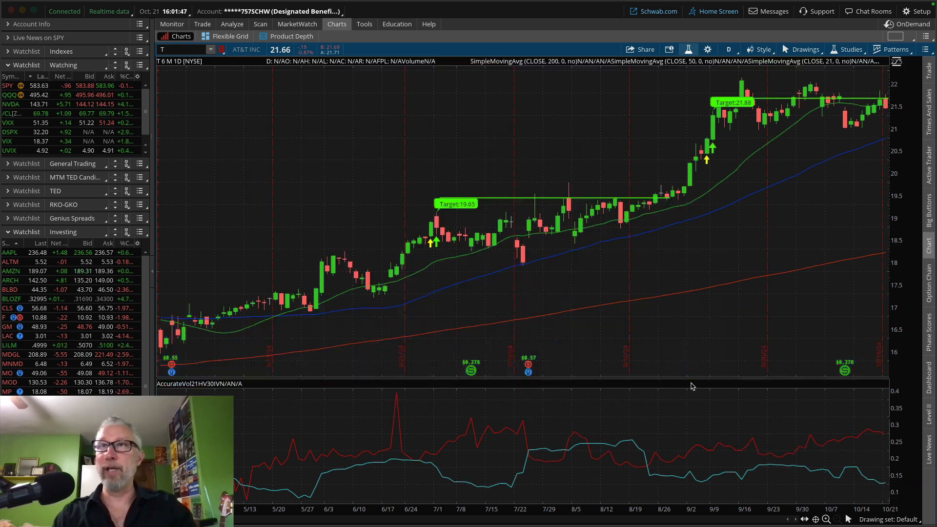